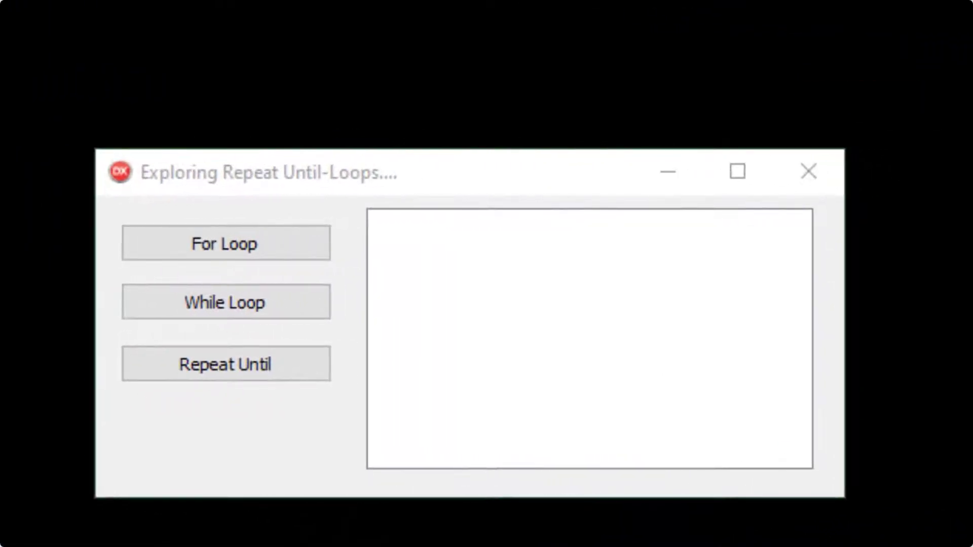
# Click For Loop, While Loop and Repeat Until, each listing the squares of 1 to 10.
pyautogui.click(225, 243)
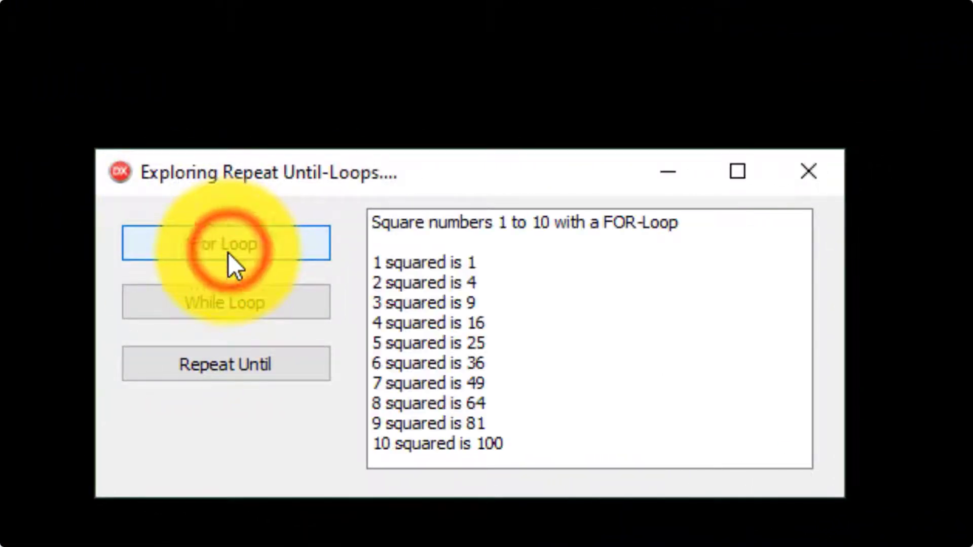
pyautogui.click(225, 243)
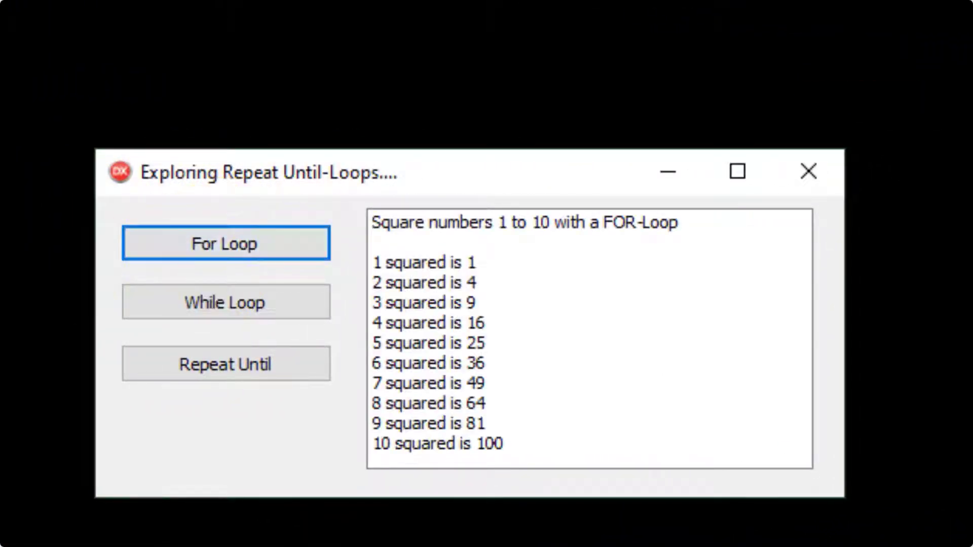
pyautogui.click(225, 301)
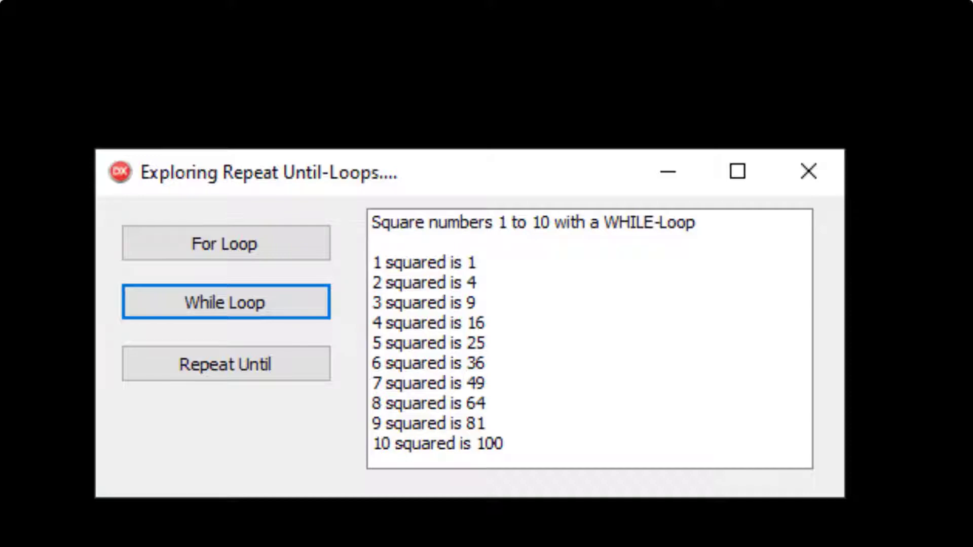
pyautogui.click(225, 364)
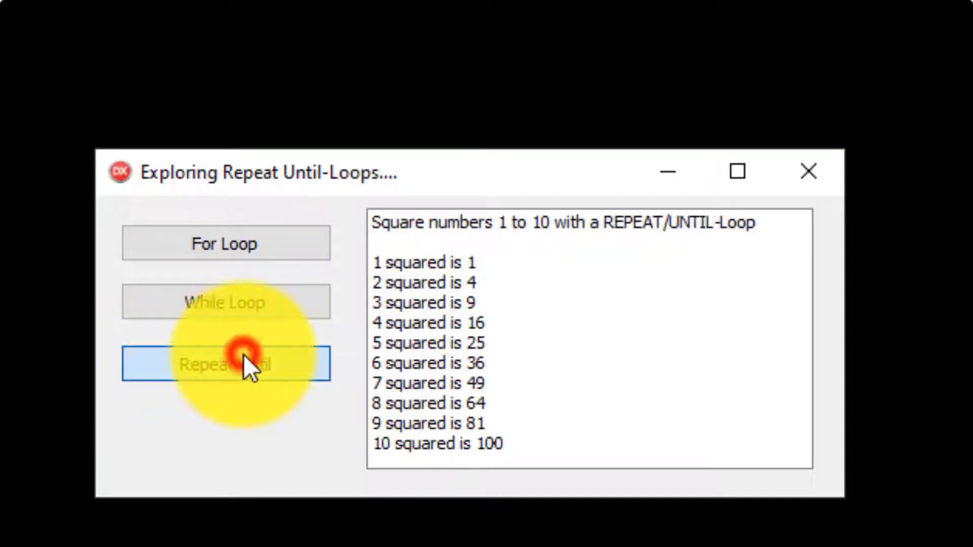
pyautogui.click(225, 364)
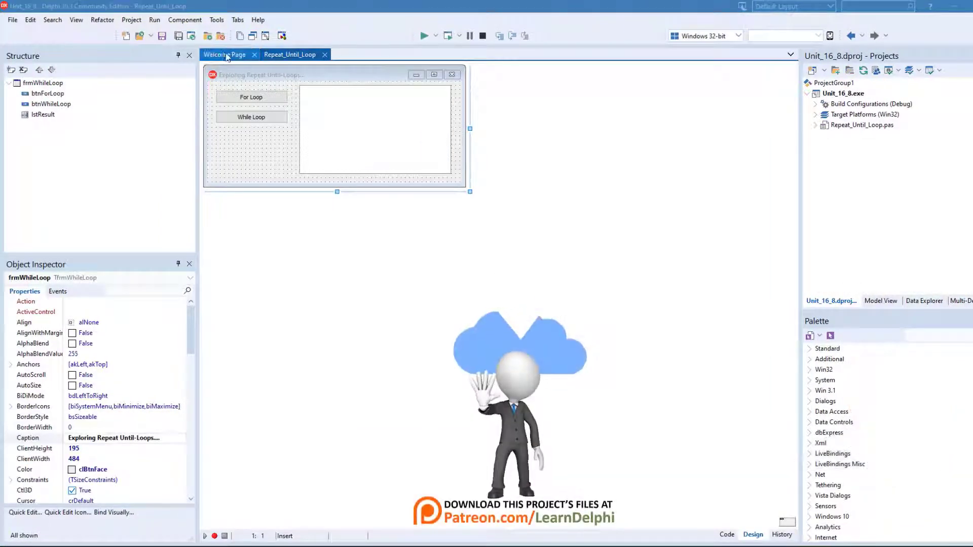
# Switch to the code view to show the btnForLoopClick procedure.
pyautogui.click(289, 54)
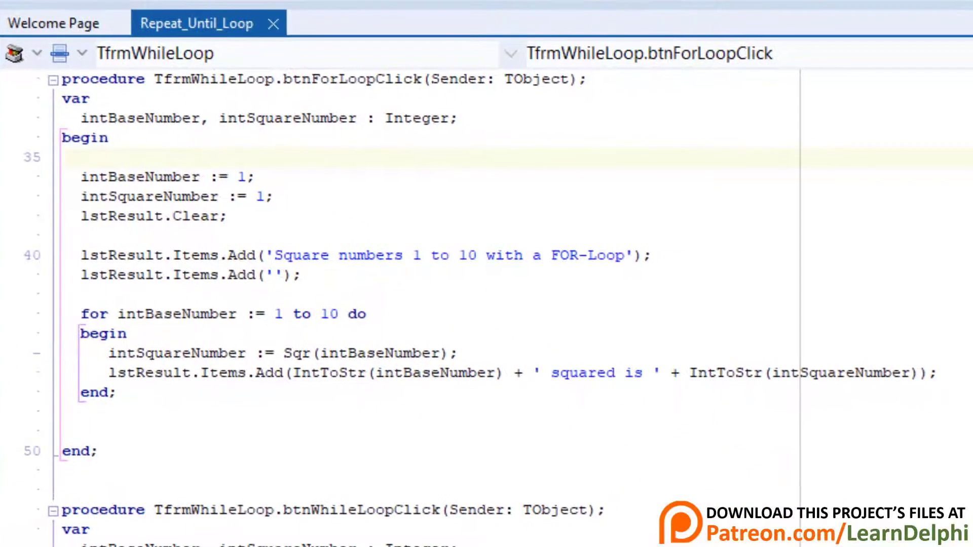
pyautogui.doubleClick(346, 79)
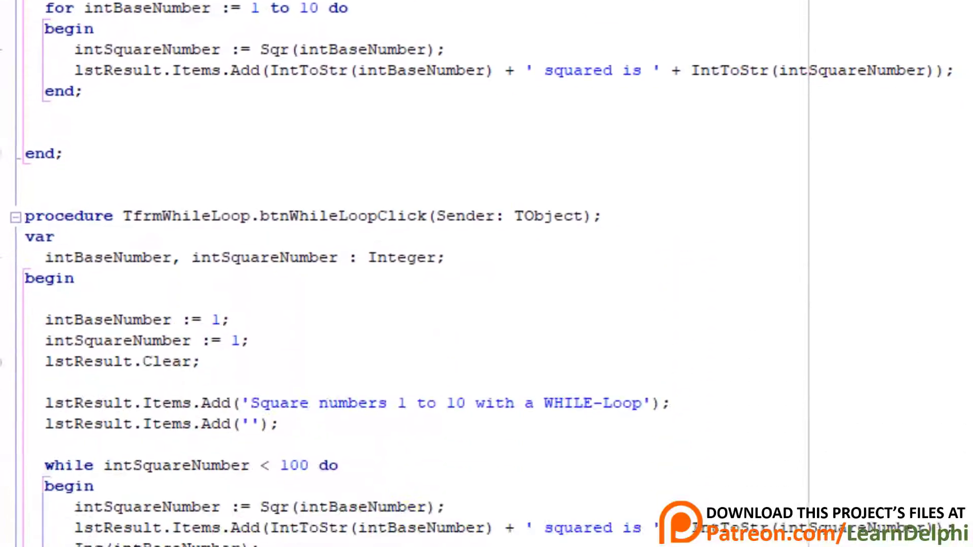
pyautogui.scroll(-3)
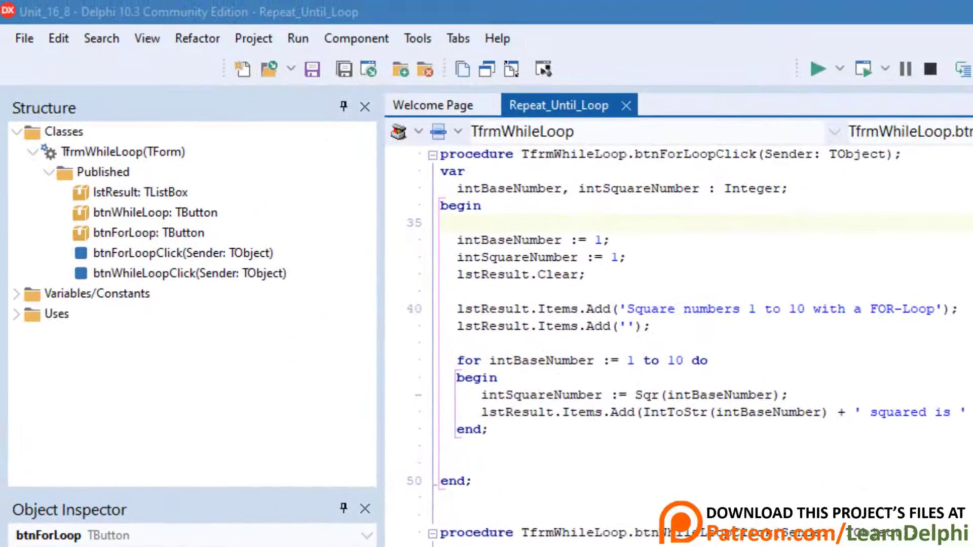
# Run the project, then use For Loop and While Loop to list squares 1 to 10.
pyautogui.click(820, 68)
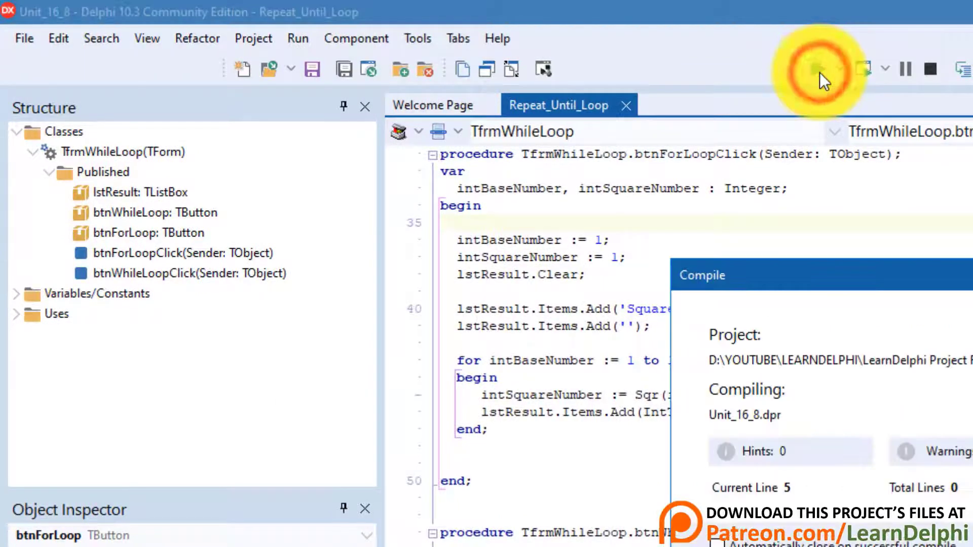
pyautogui.click(822, 68)
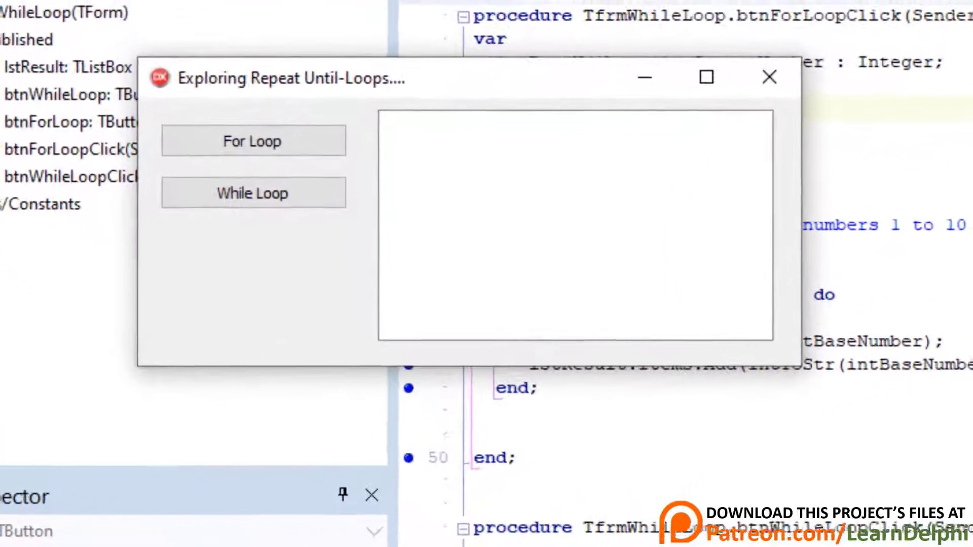
pyautogui.click(252, 131)
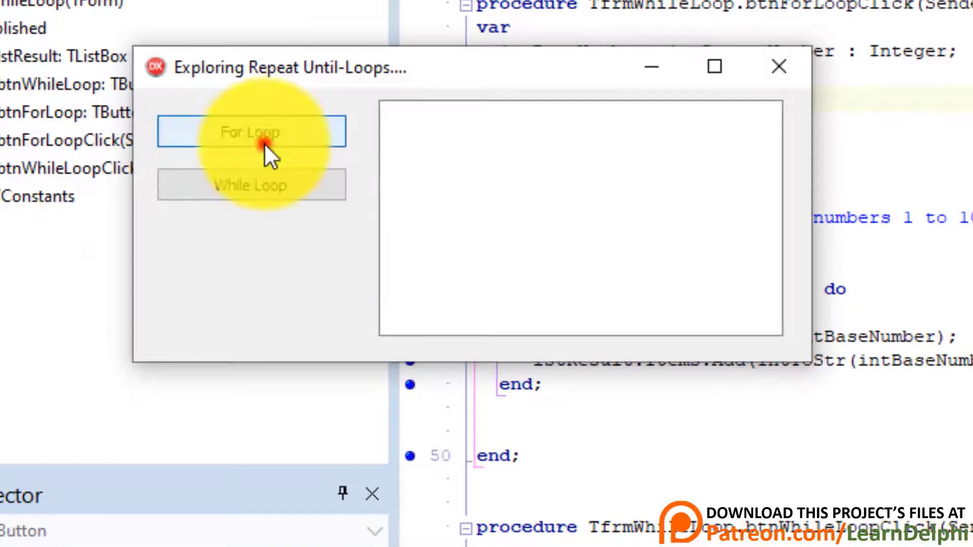
pyautogui.click(251, 131)
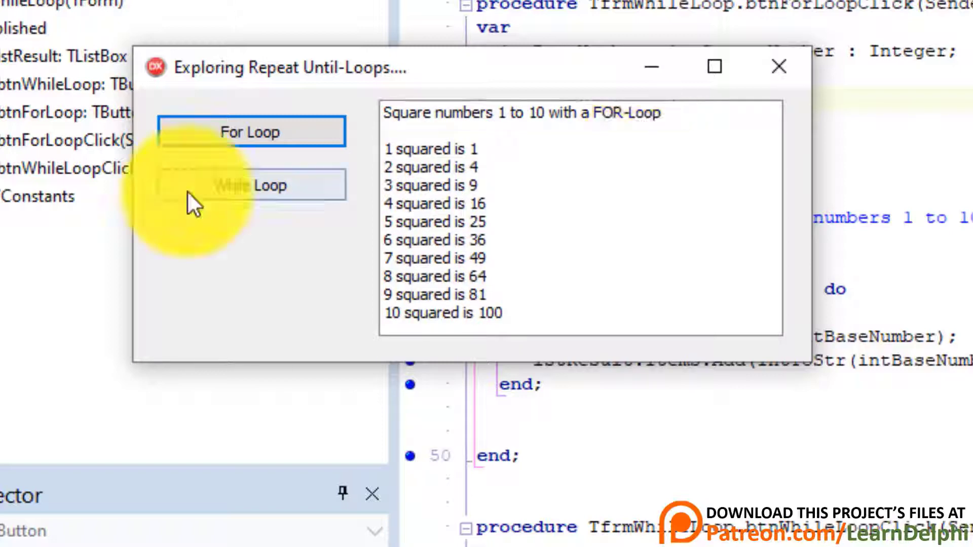
pyautogui.click(250, 185)
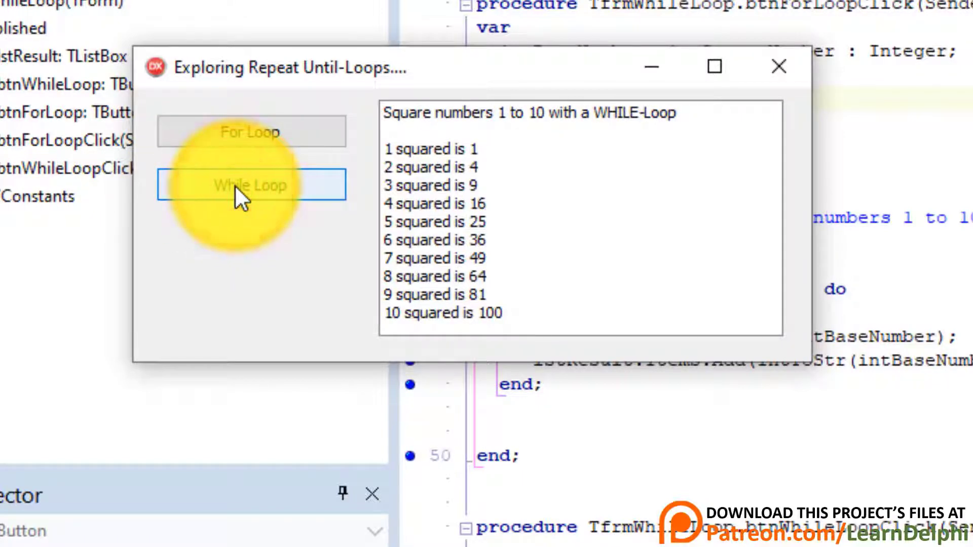
pyautogui.click(251, 184)
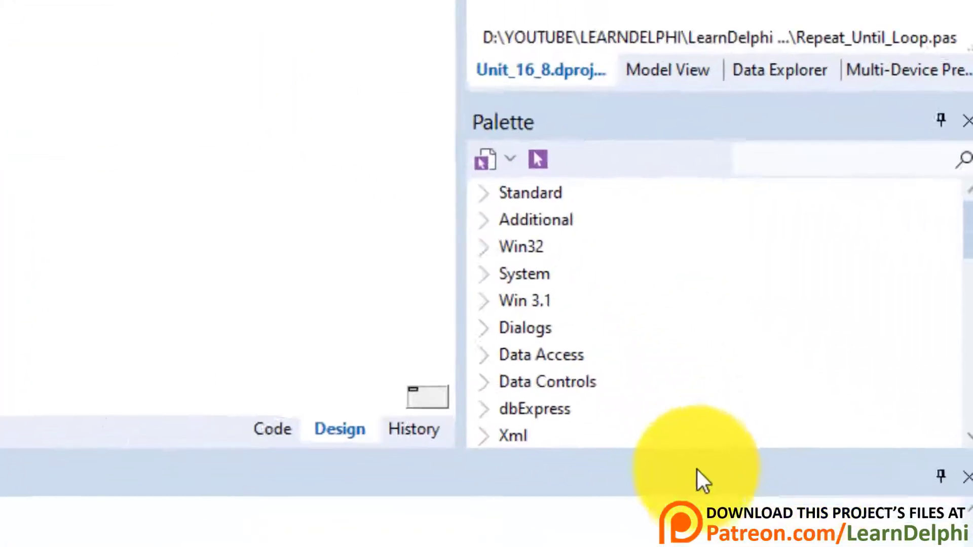
# Drop a TButton on the form, captioned 'Repeat Until' and named btnRepeatUntil.
pyautogui.write('tb')
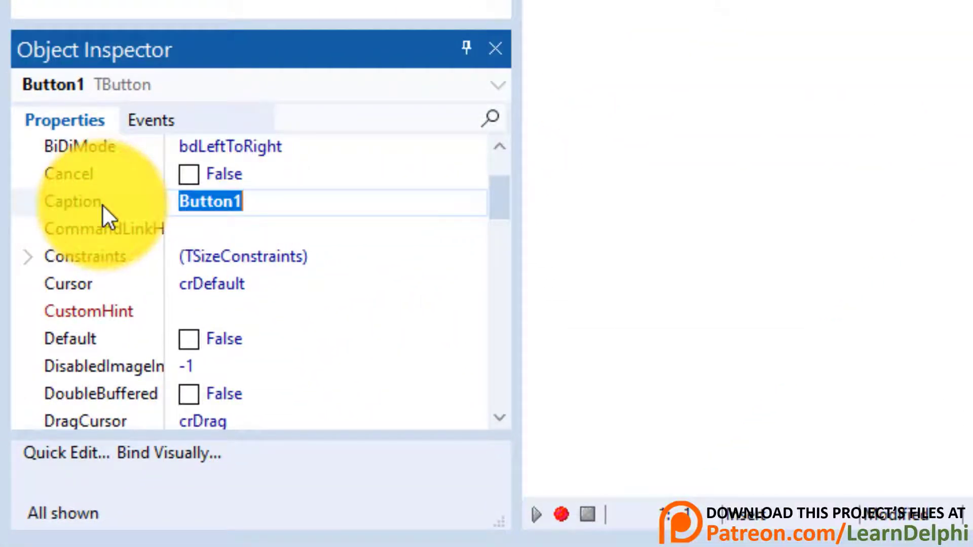
pyautogui.write('Repeat Un')
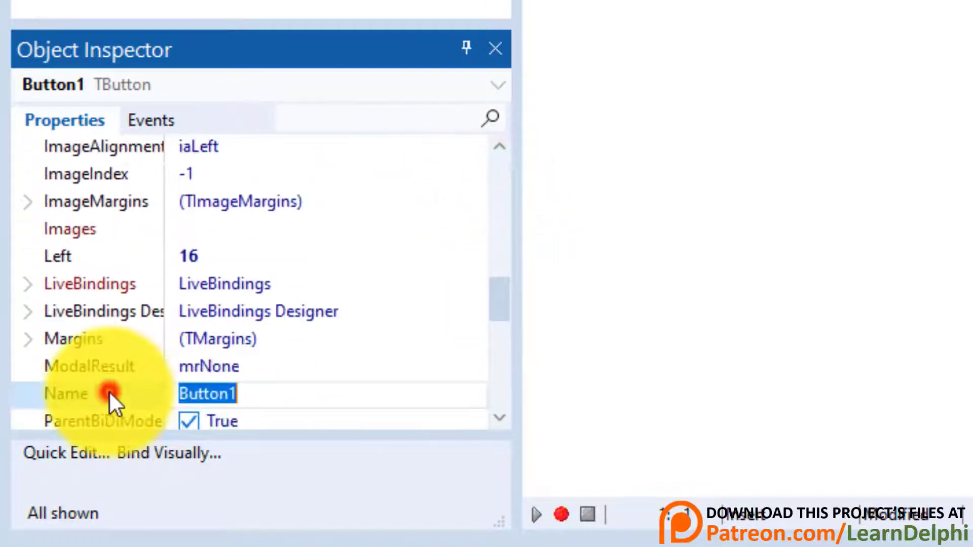
pyautogui.write('bt')
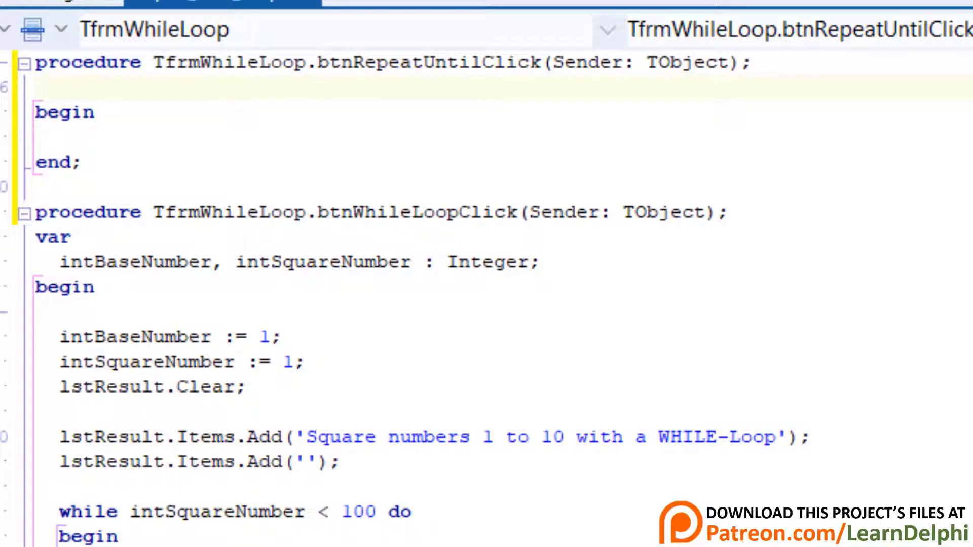
# Declare intBaseNumber and intSquareNumber as Integer variables in btnRepeatUntilClick.
pyautogui.write('var')
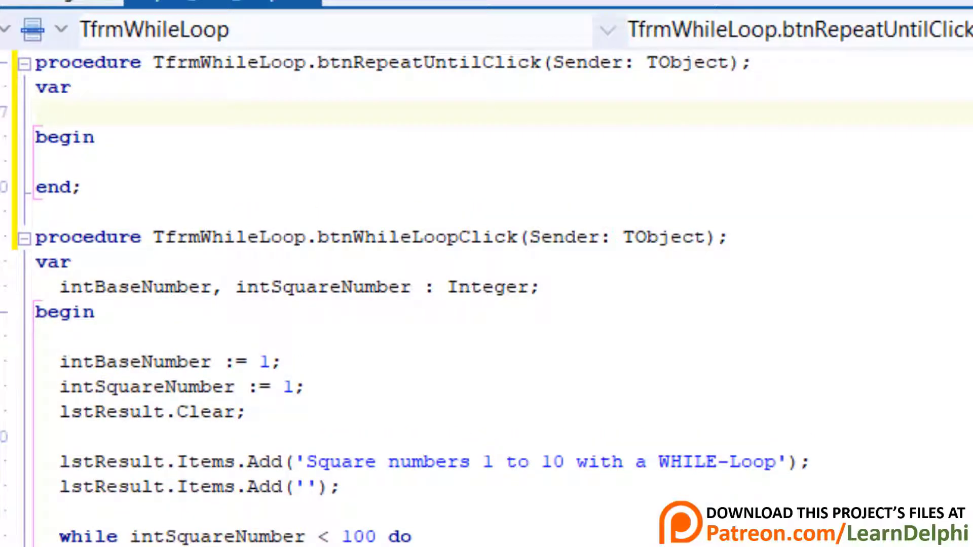
pyautogui.write('intBaseNumber,')
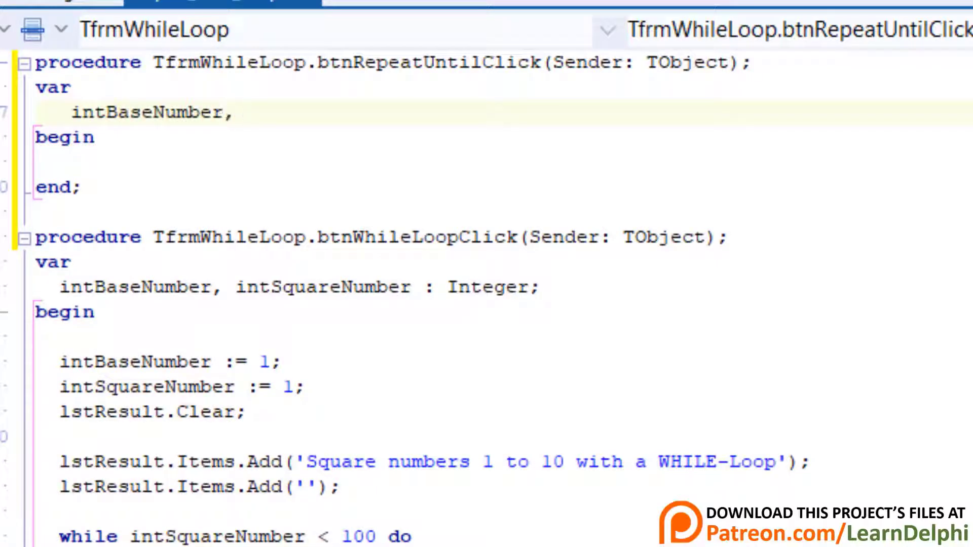
pyautogui.write('intSquareNum')
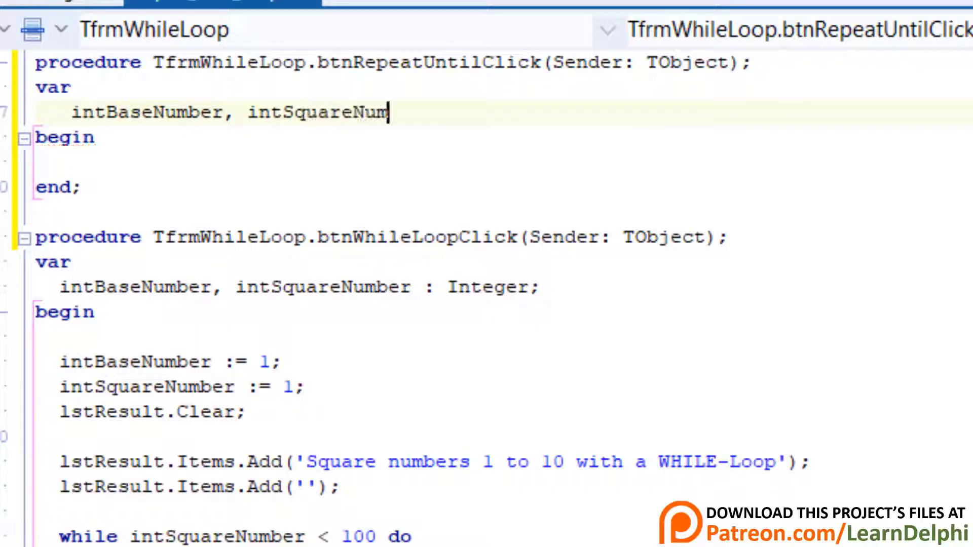
pyautogui.write('ber : Integer')
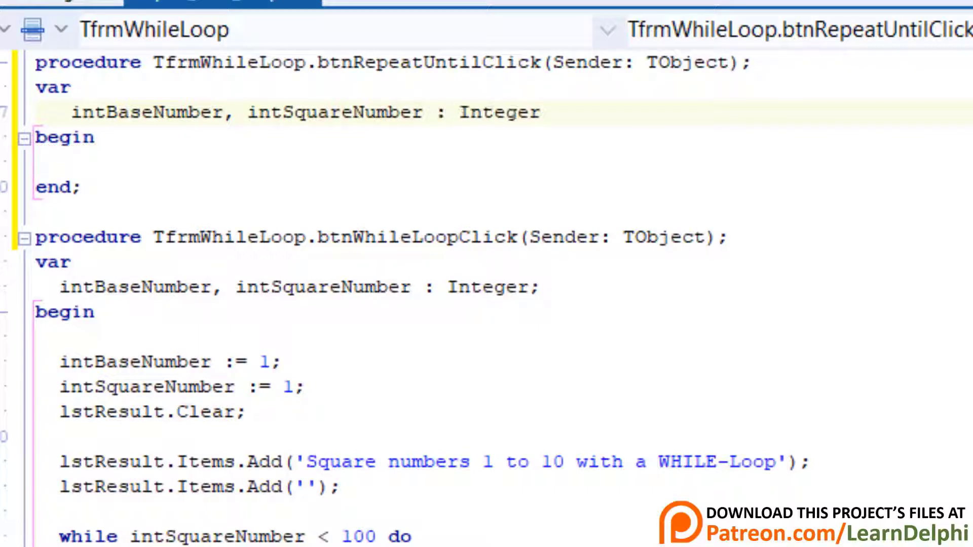
# Initialise both numbers to 1, clear lstResult, and add the heading and blank lines.
pyautogui.click(206, 358)
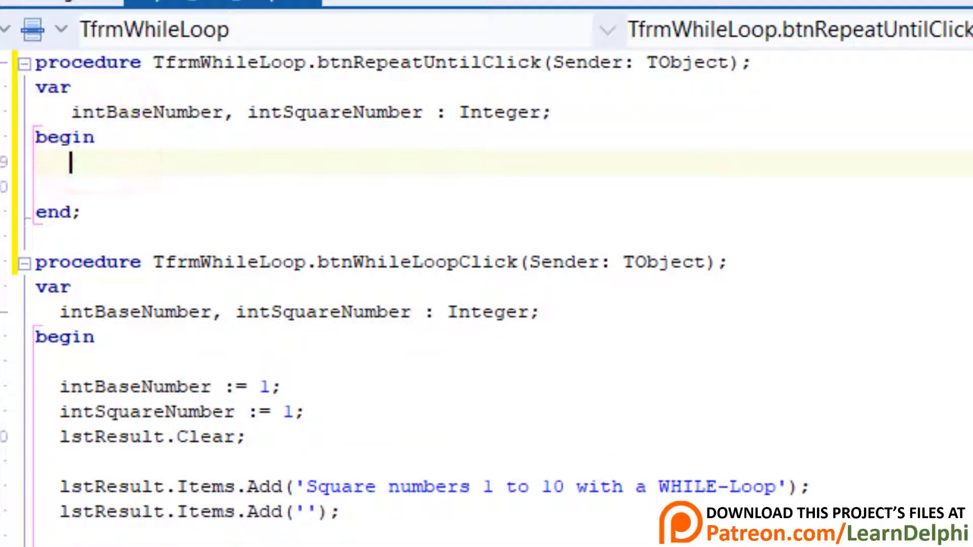
pyautogui.write('intBaseNumber := 1;')
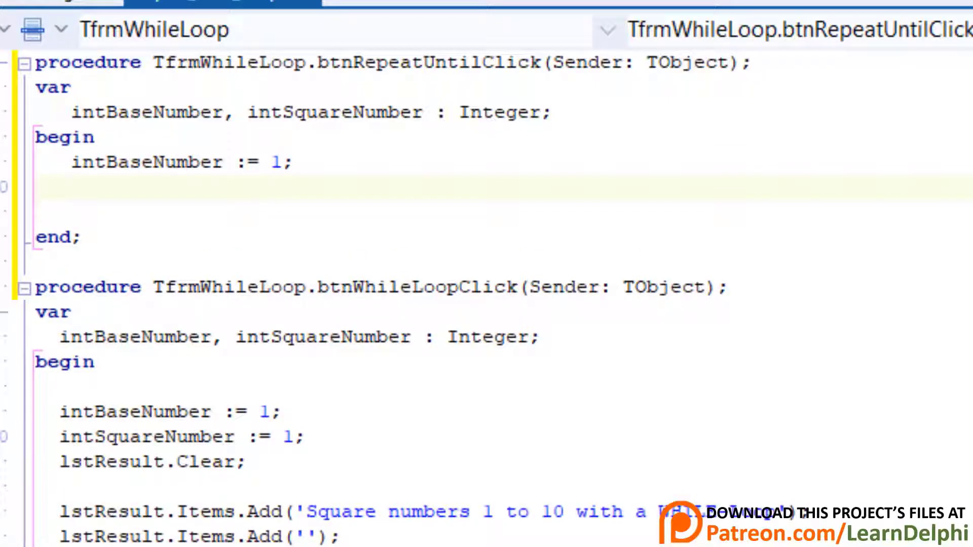
pyautogui.write('intSquareNumber')
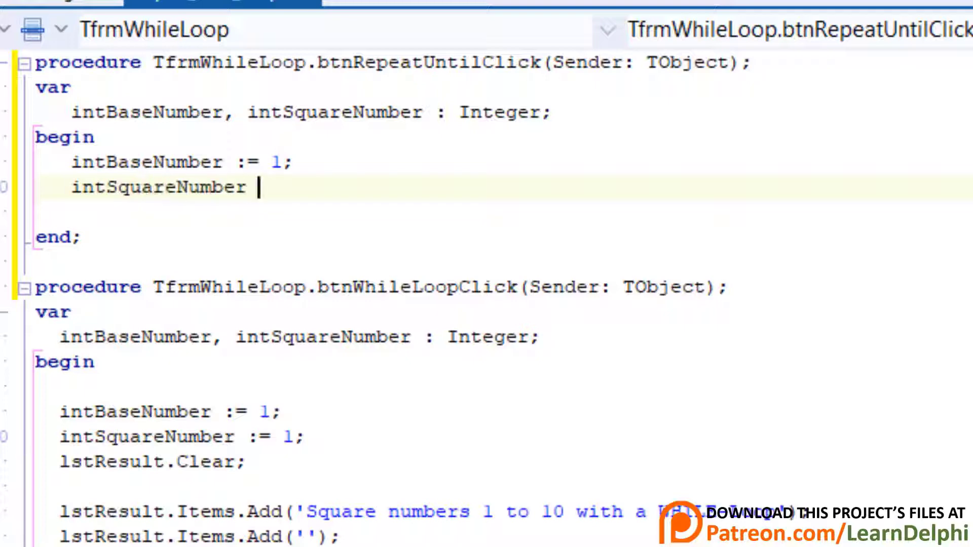
pyautogui.write(':= 1')
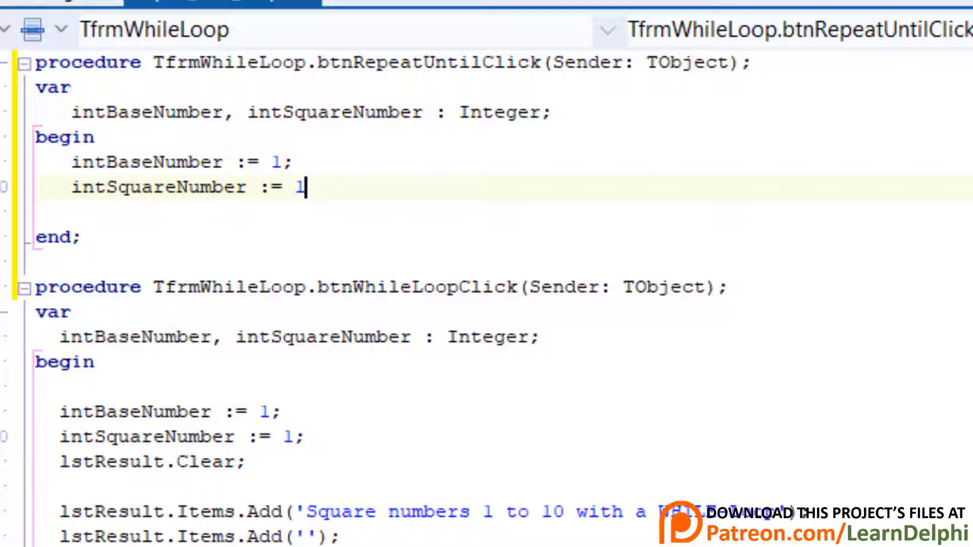
pyautogui.write(';')
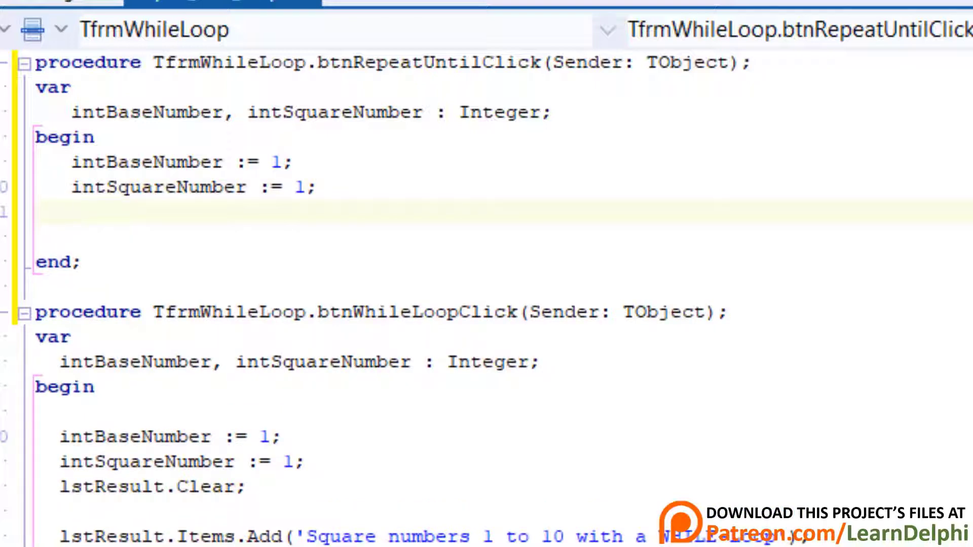
pyautogui.write('lstResult')
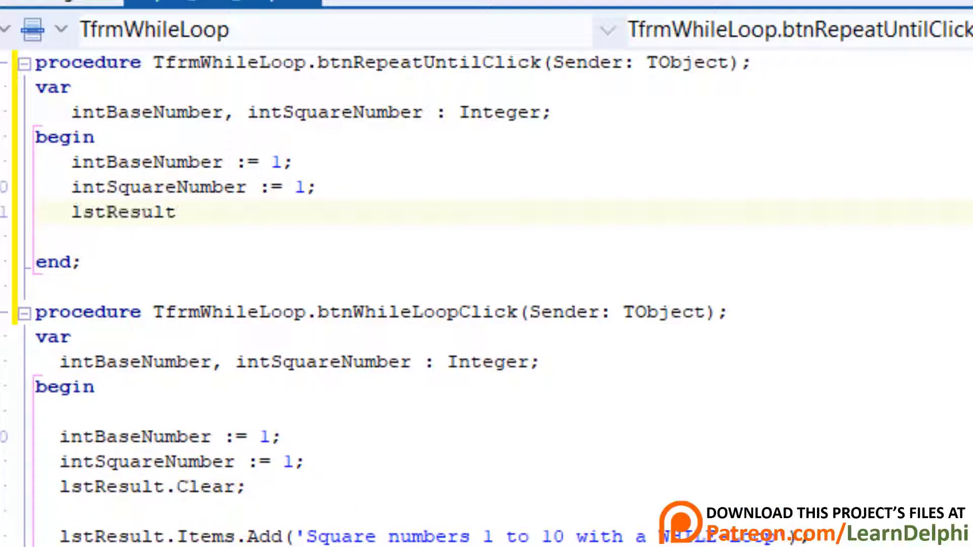
pyautogui.write('.Clear;')
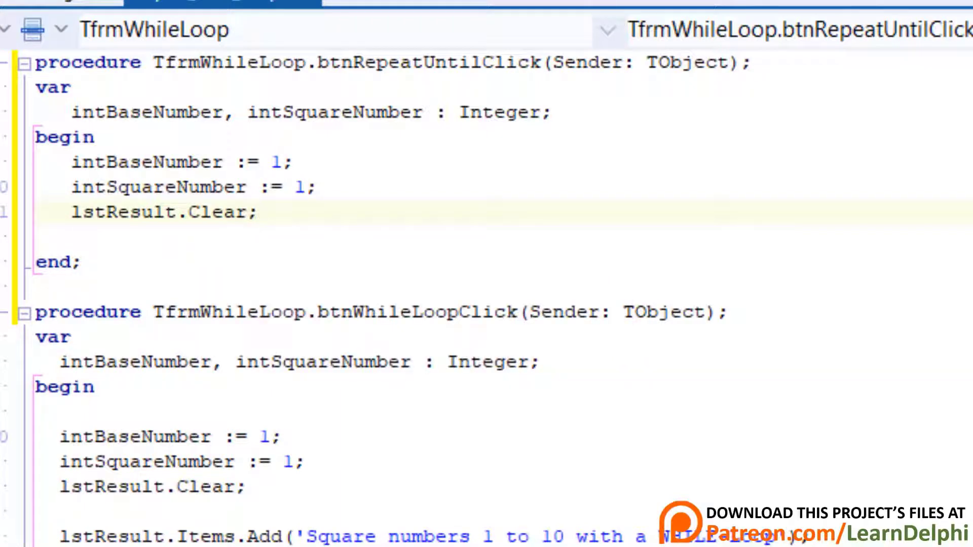
pyautogui.write("lstResult.Items.Add('Square numbers 1 to 10 with a REPEAT/UNTIL-Loop');")
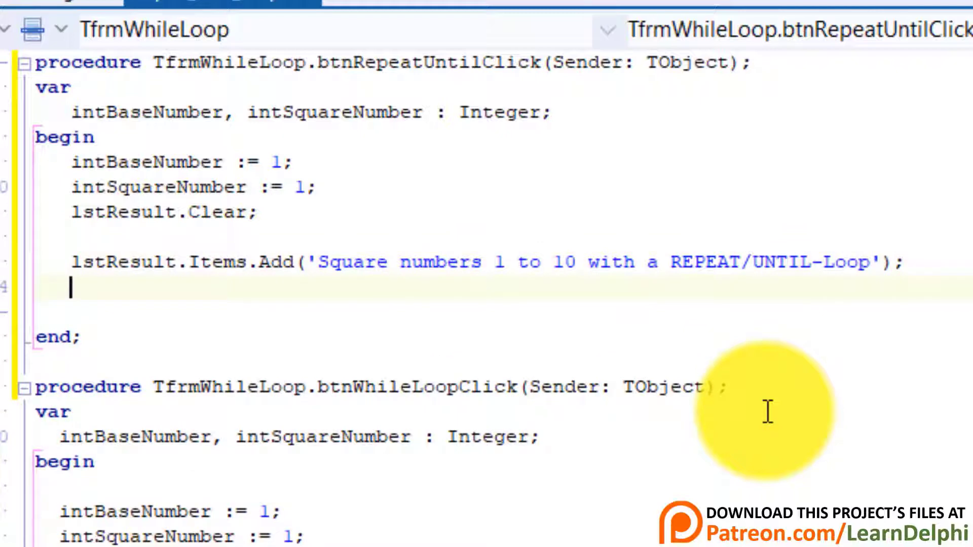
pyautogui.write('lstResul')
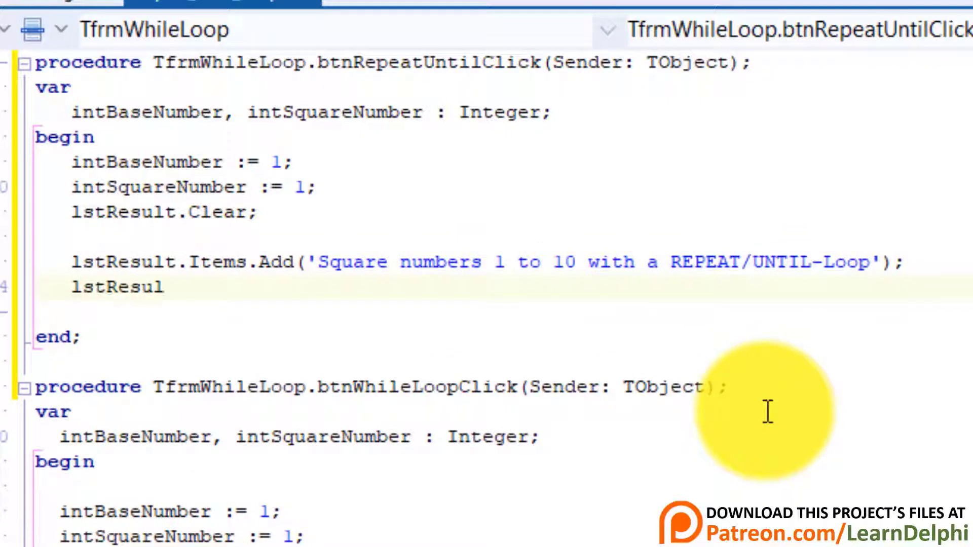
pyautogui.write('t.Items.add')
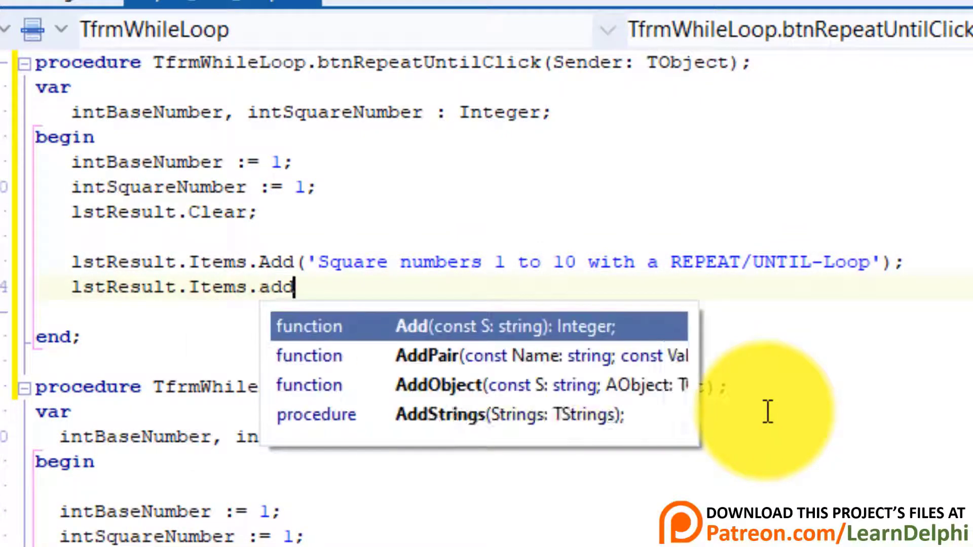
pyautogui.write("('');")
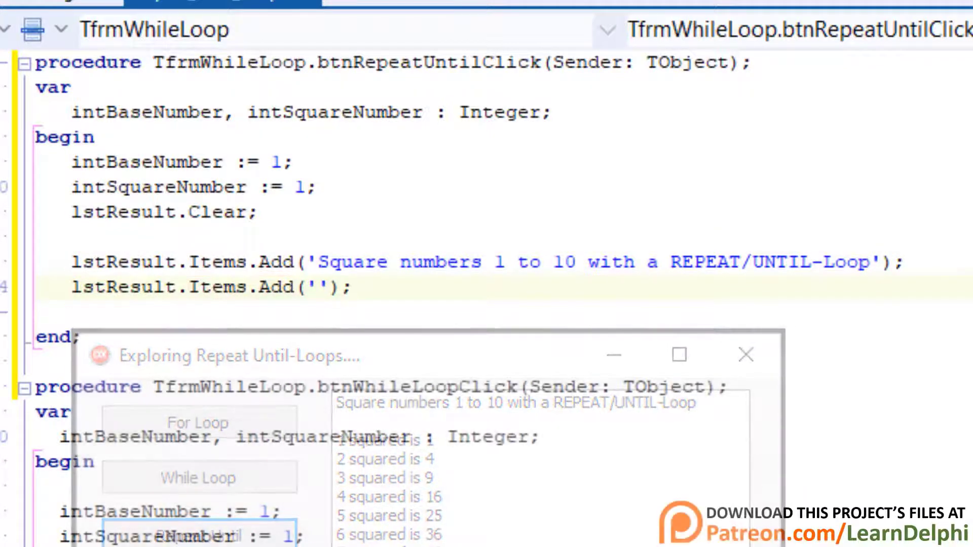
# Add repeat … until intBaseNumber = 10 containing IntSquareNumber := Sqr(intBaseNumber);.
pyautogui.click(745, 356)
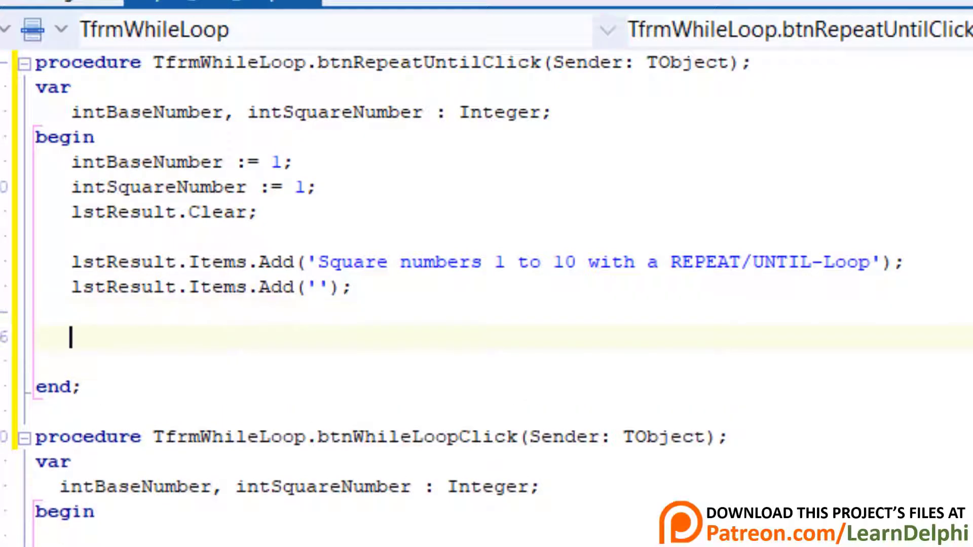
pyautogui.write('repeat')
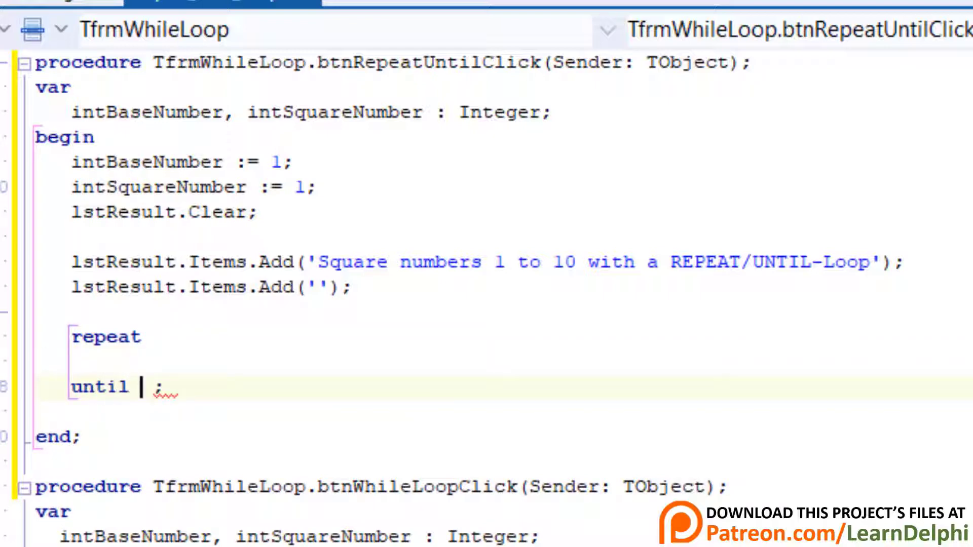
pyautogui.write('intBaseNum')
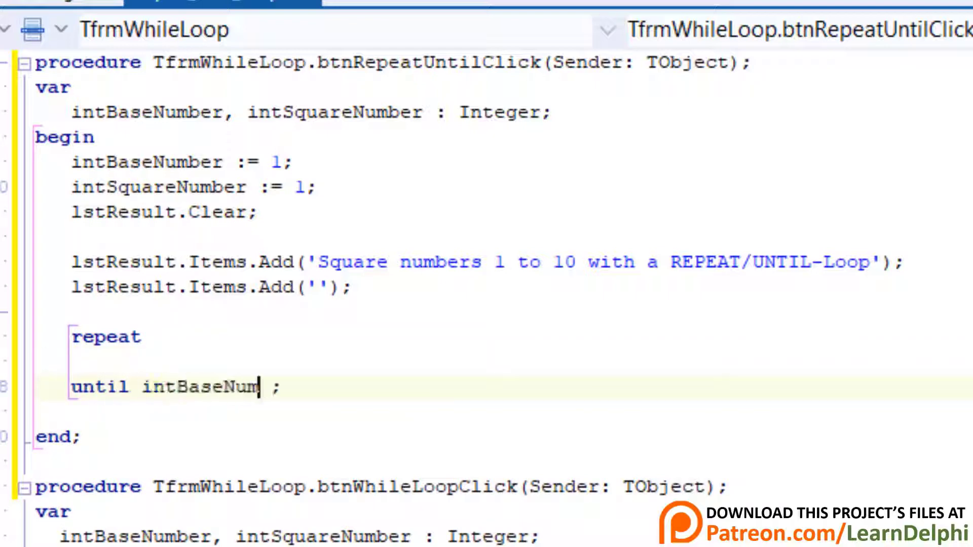
pyautogui.write('ber = 10')
pyautogui.click(520, 363)
pyautogui.write('IntSquareNumber := S')
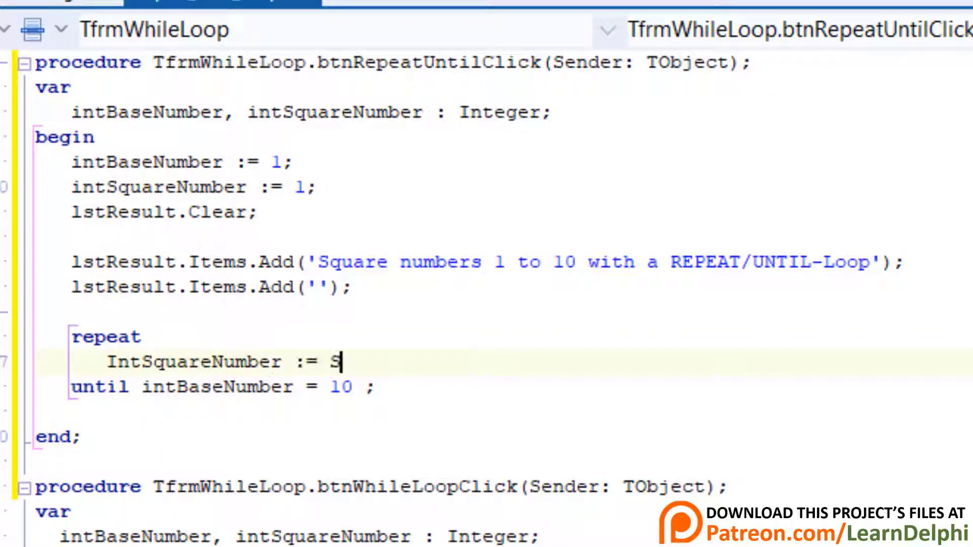
pyautogui.write('qr(intBaseNumber)')
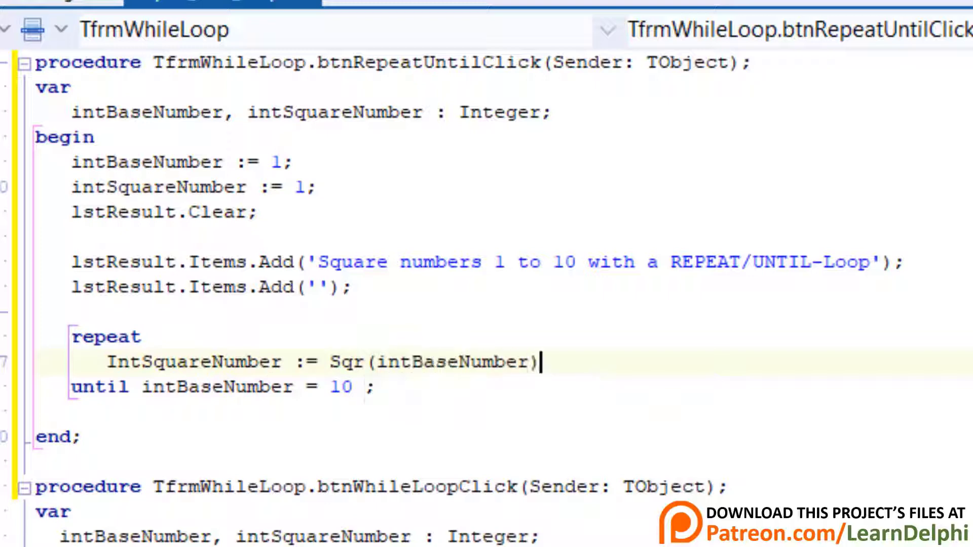
pyautogui.write(';')
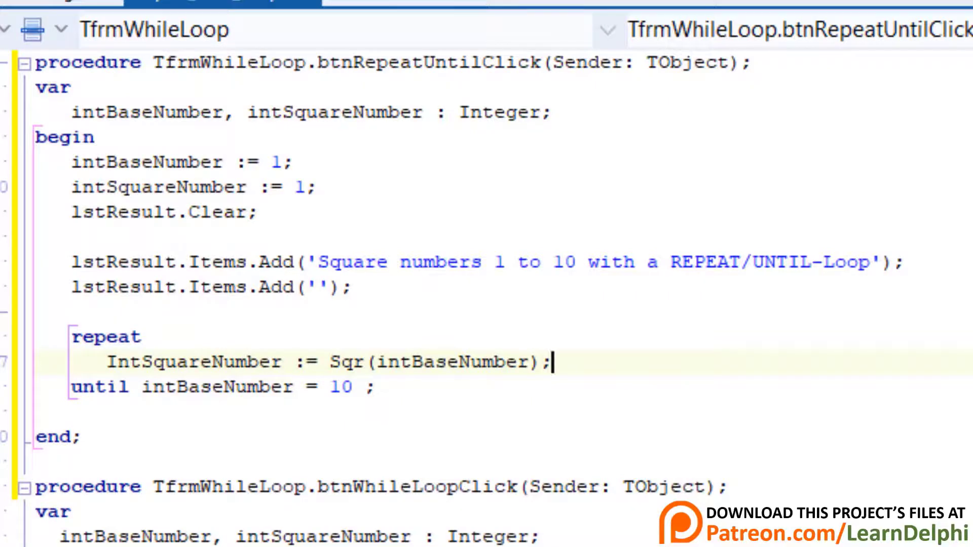
# Inside the loop, add each 'n squared is n²' line to lstResult, then Inc(intBaseNumber).
pyautogui.write('lstResult.Items.Add(IntToStr(intBaseNumber')
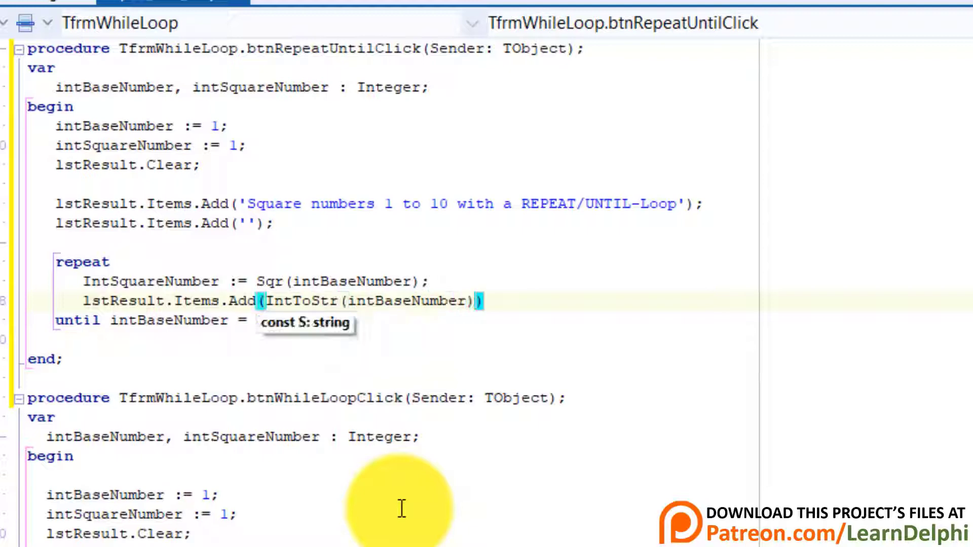
pyautogui.write("+ ' squared is ' + IntTostr(intSquare")
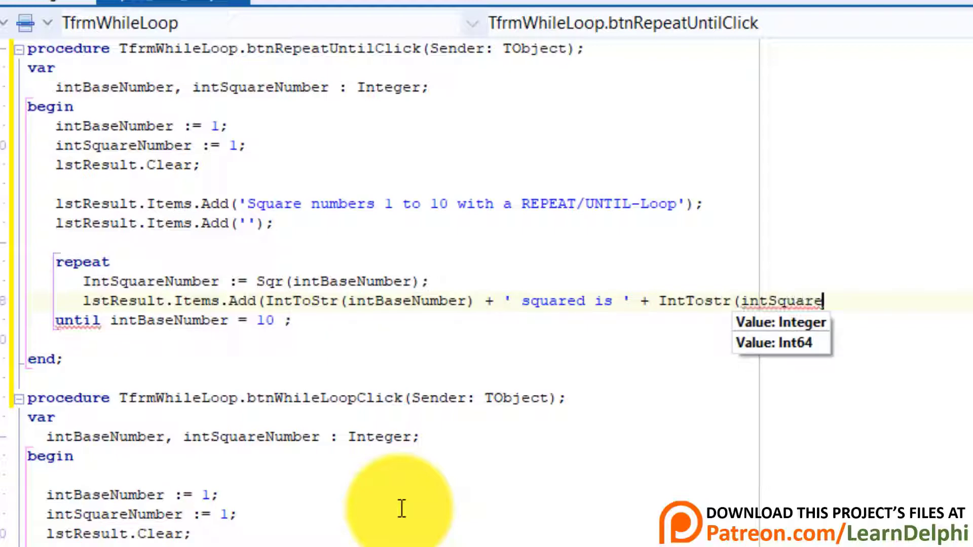
pyautogui.write('Number));')
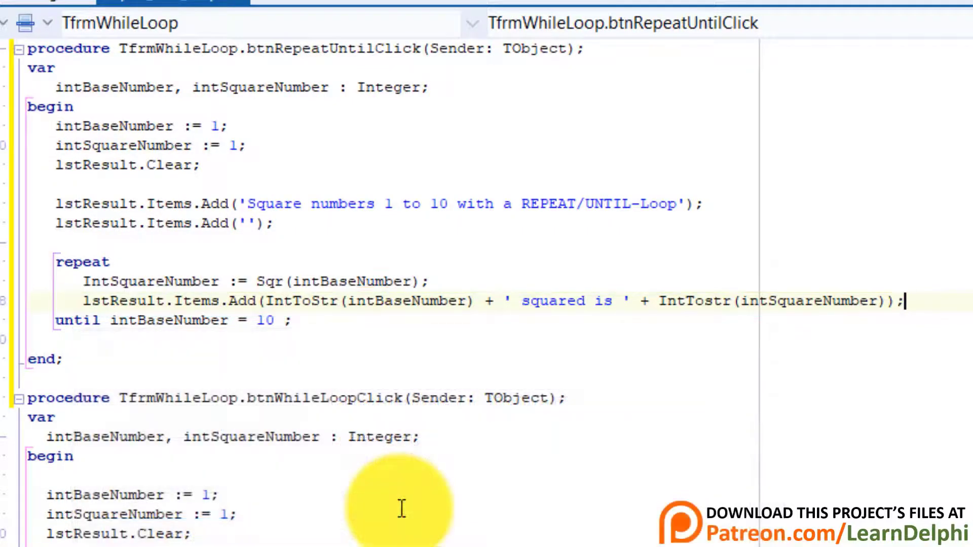
pyautogui.write('In')
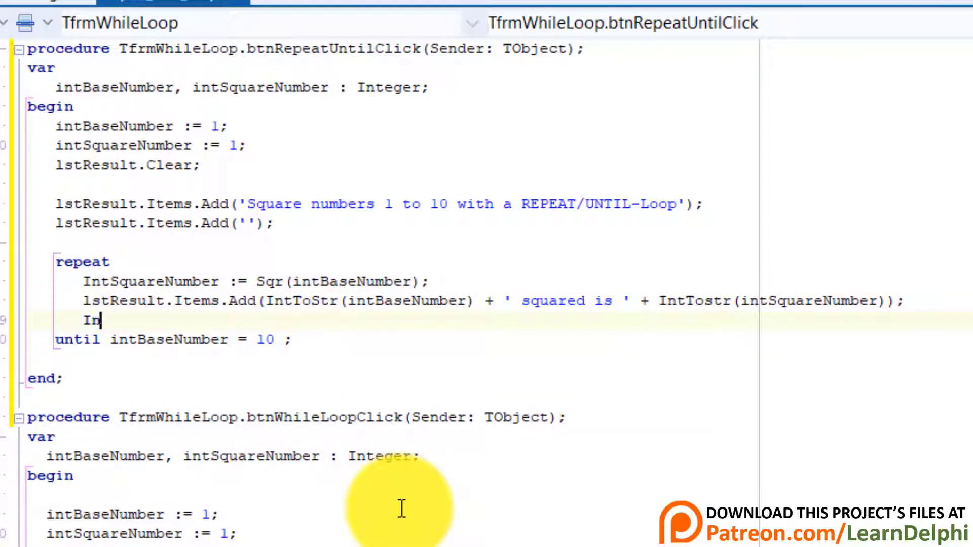
pyautogui.write('c (')
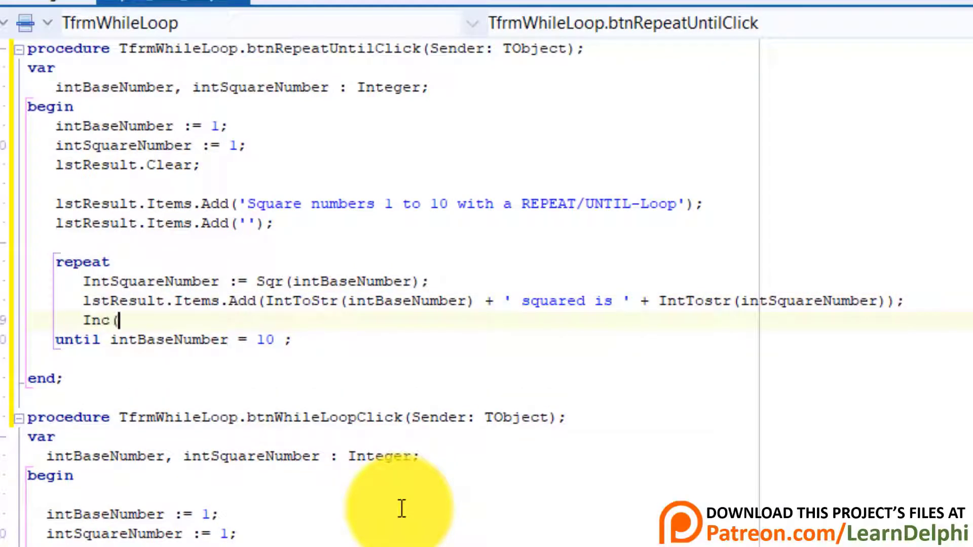
pyautogui.write('intBaseNumber);')
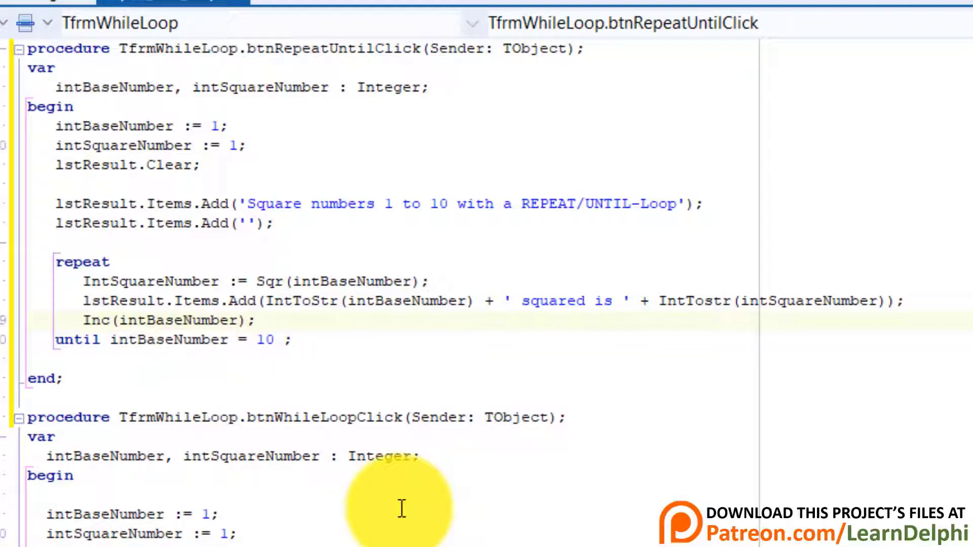
pyautogui.click(255, 321)
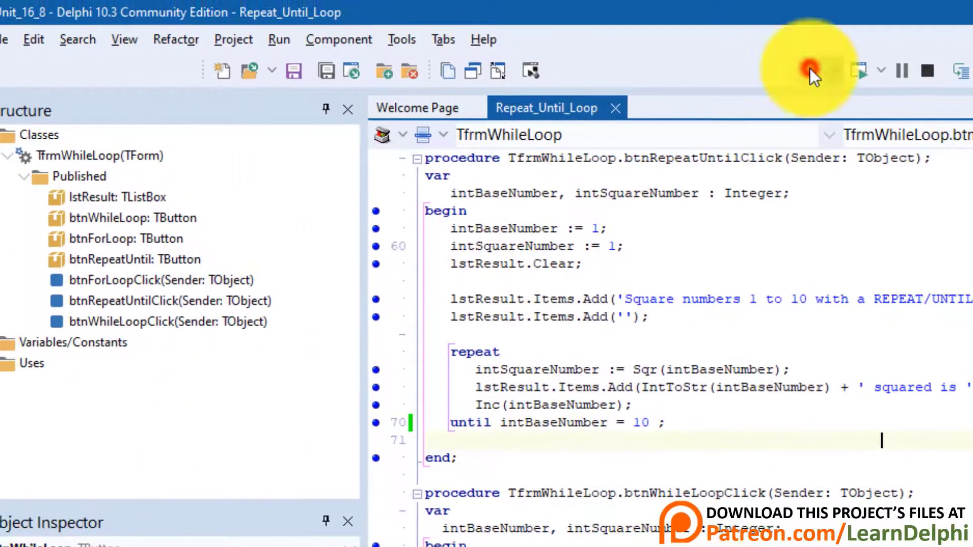
pyautogui.click(810, 71)
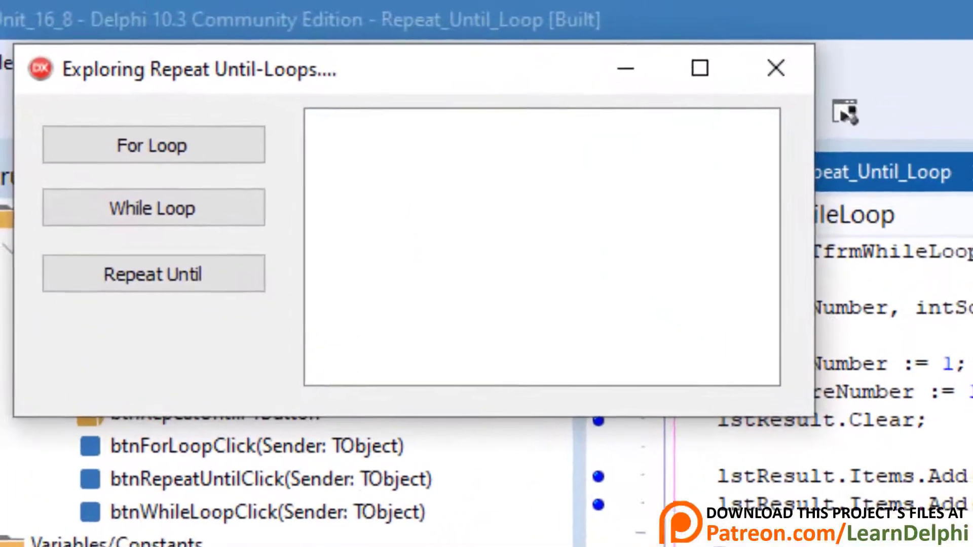
pyautogui.click(153, 282)
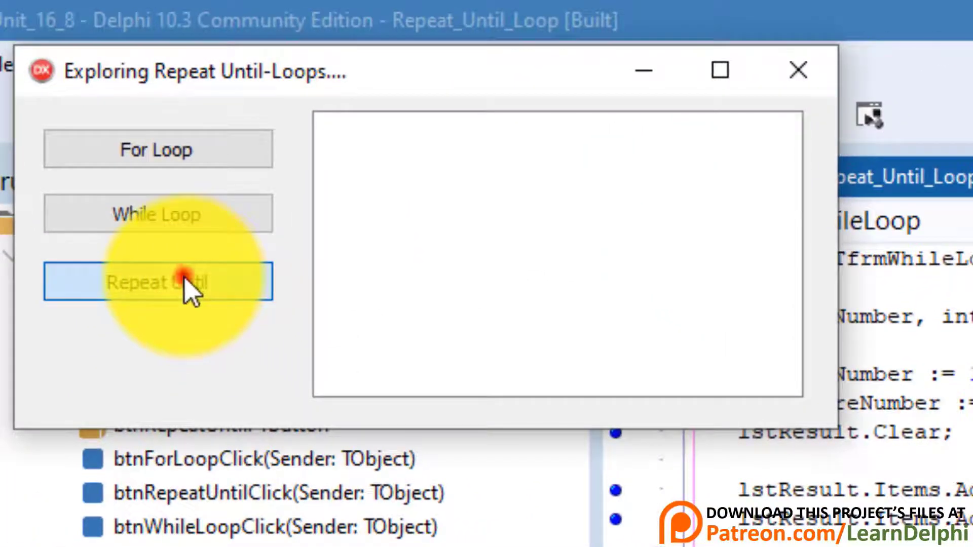
pyautogui.click(157, 282)
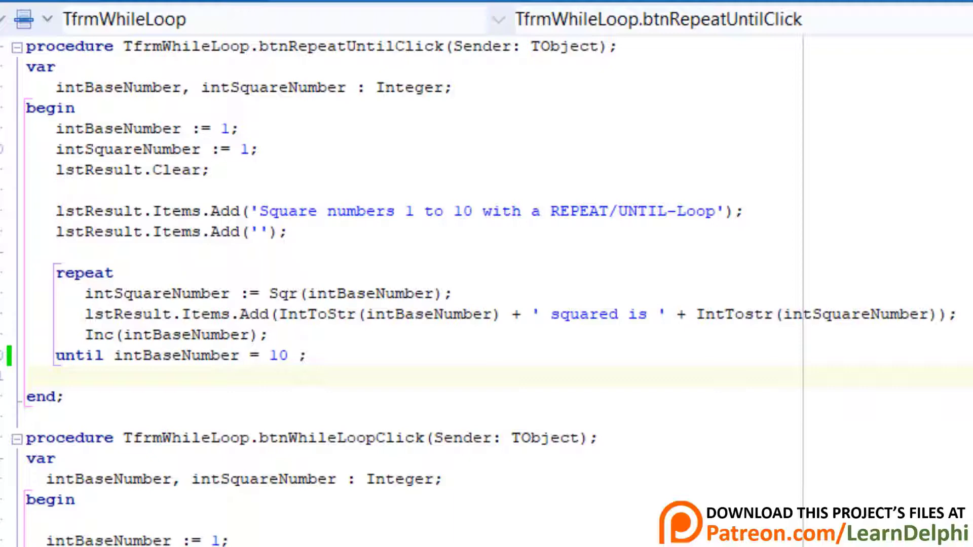
# Change the until condition to intBaseNumber > 10 and rebuild the project.
pyautogui.click(238, 356)
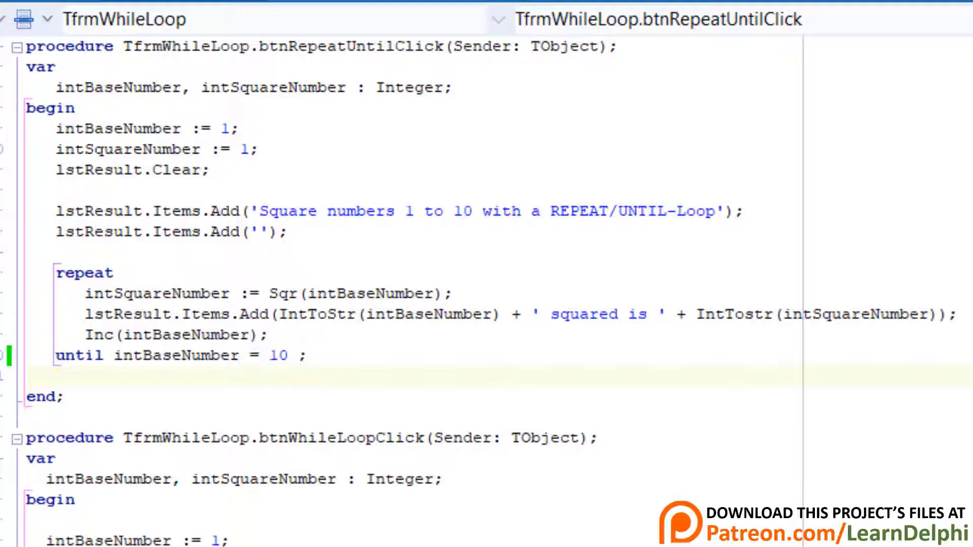
pyautogui.click(259, 356)
pyautogui.write('>')
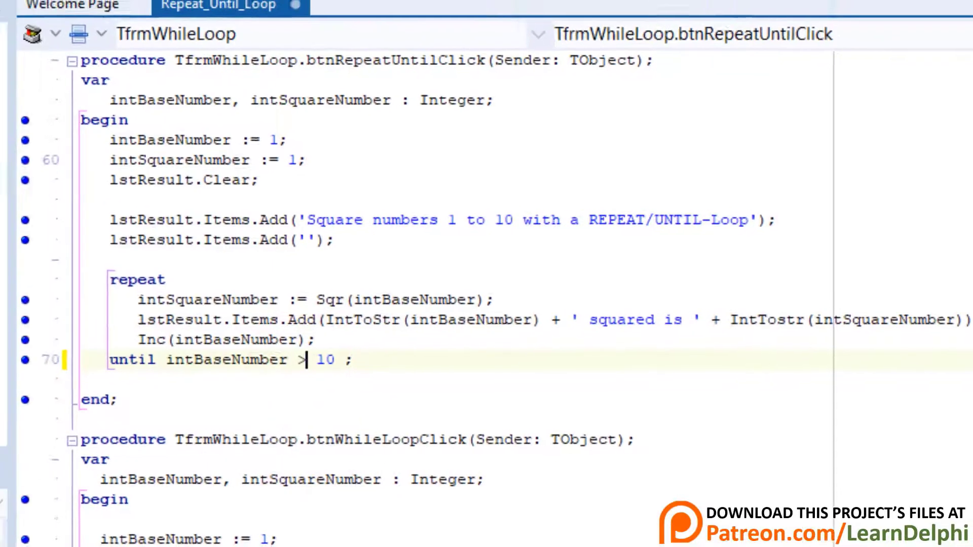
pyautogui.click(763, 64)
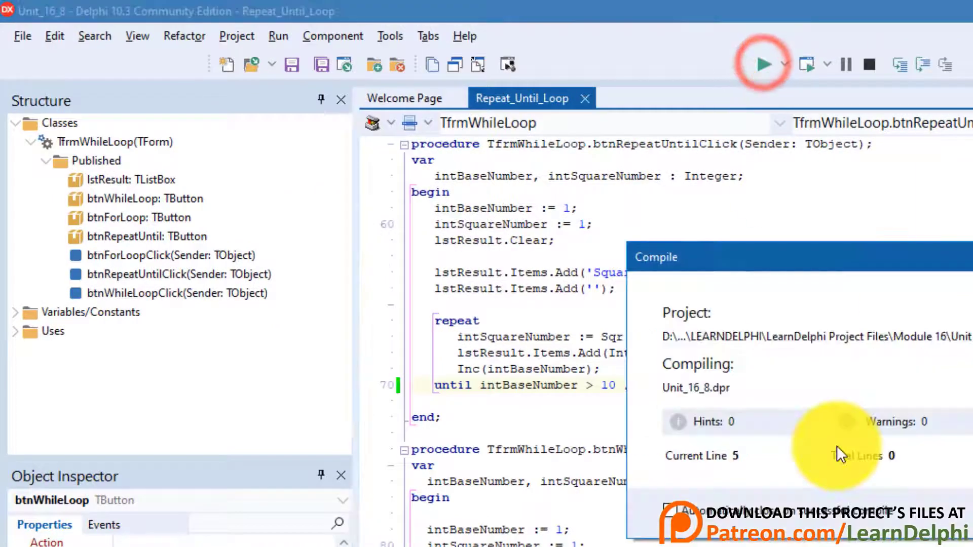
# Test Repeat Until, For Loop and While Loop, each listing squares 1 to 10.
pyautogui.click(763, 64)
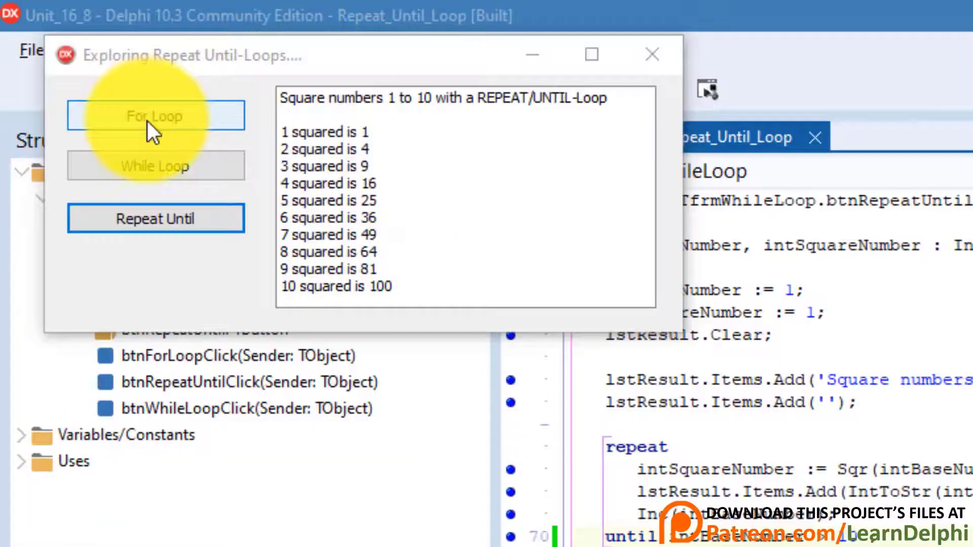
pyautogui.click(156, 116)
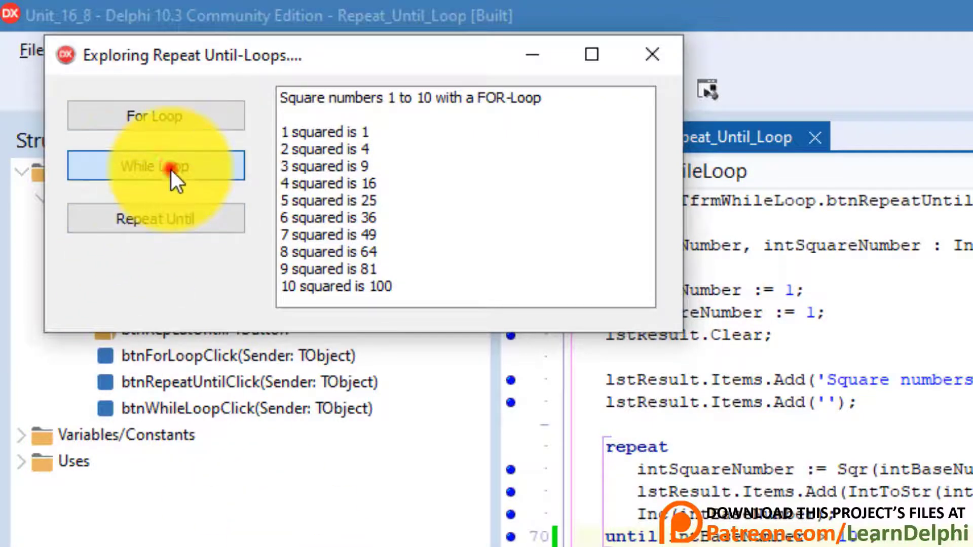
pyautogui.click(156, 165)
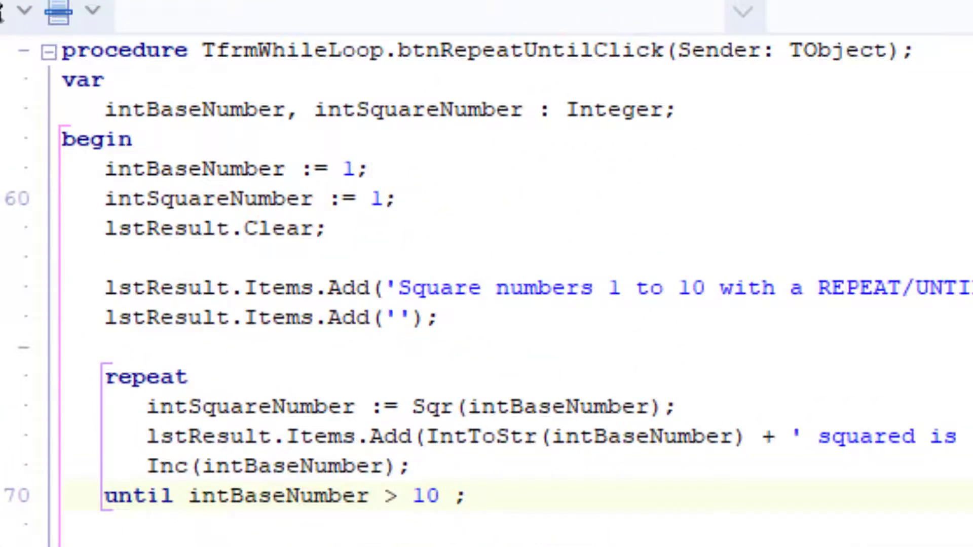
# Comment out Inc(intBaseNumber) with // and rebuild the project.
pyautogui.click(147, 467)
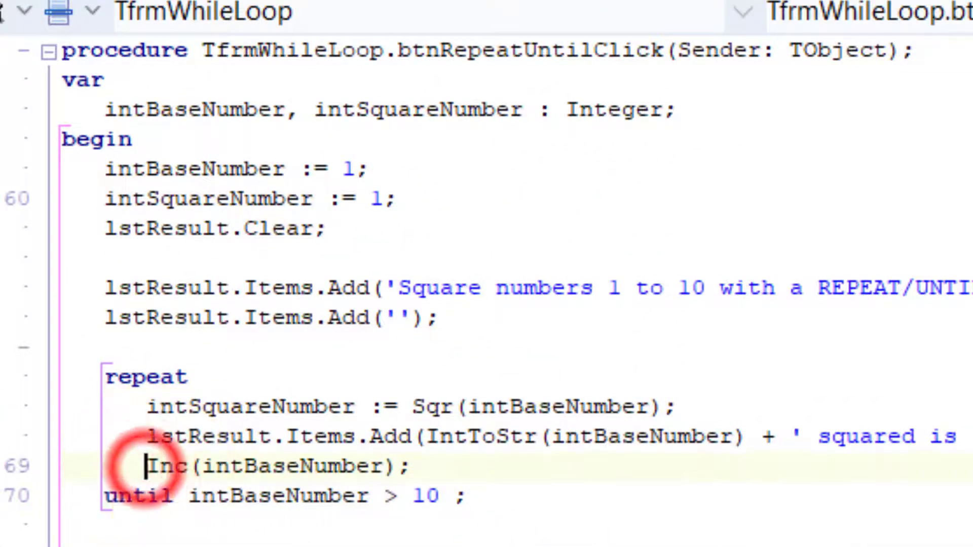
pyautogui.write('//')
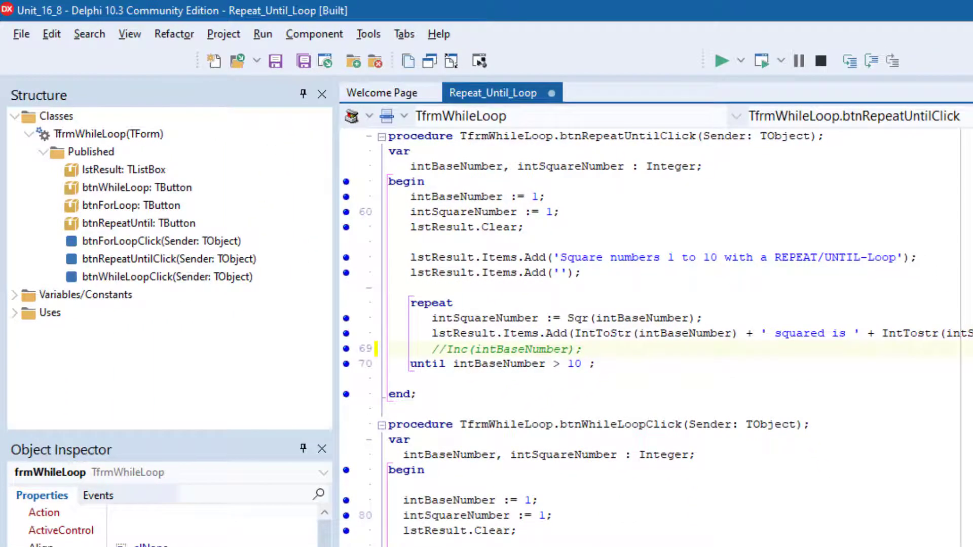
pyautogui.click(718, 60)
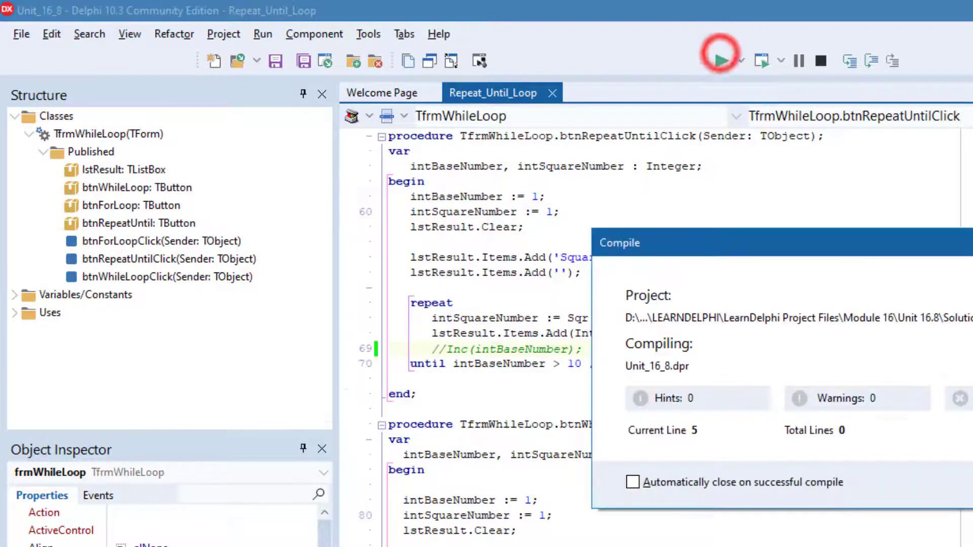
# Click Repeat Until, then force-close the frozen app via Close the program.
pyautogui.click(718, 56)
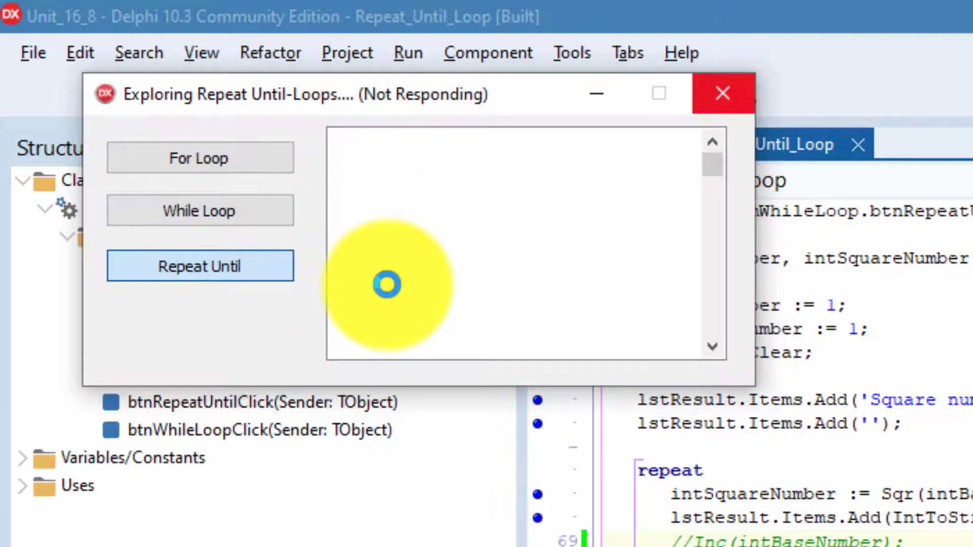
pyautogui.click(722, 94)
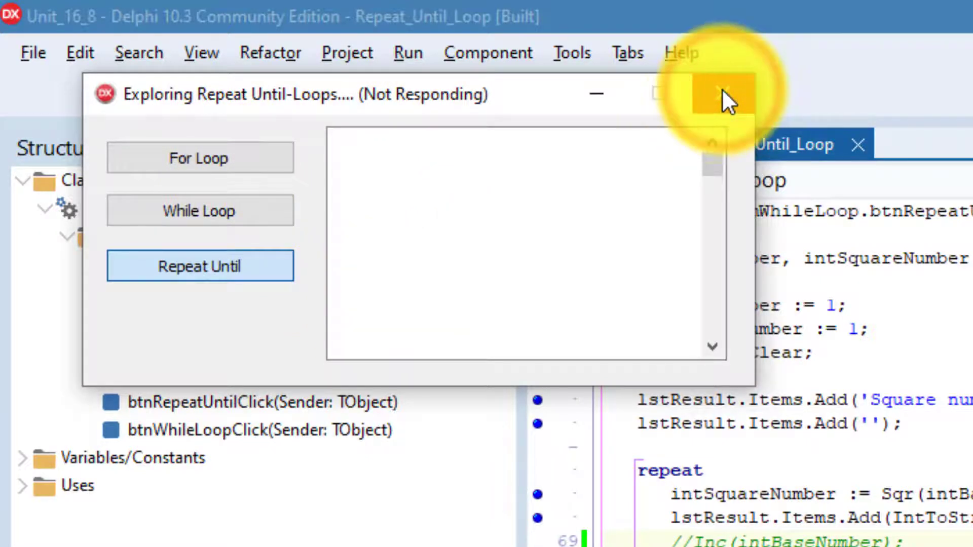
pyautogui.click(720, 94)
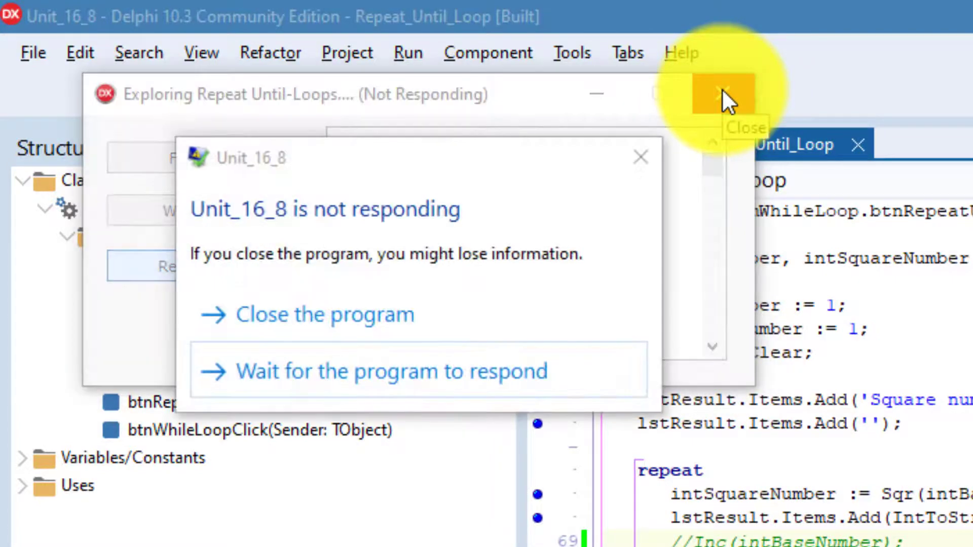
pyautogui.click(323, 314)
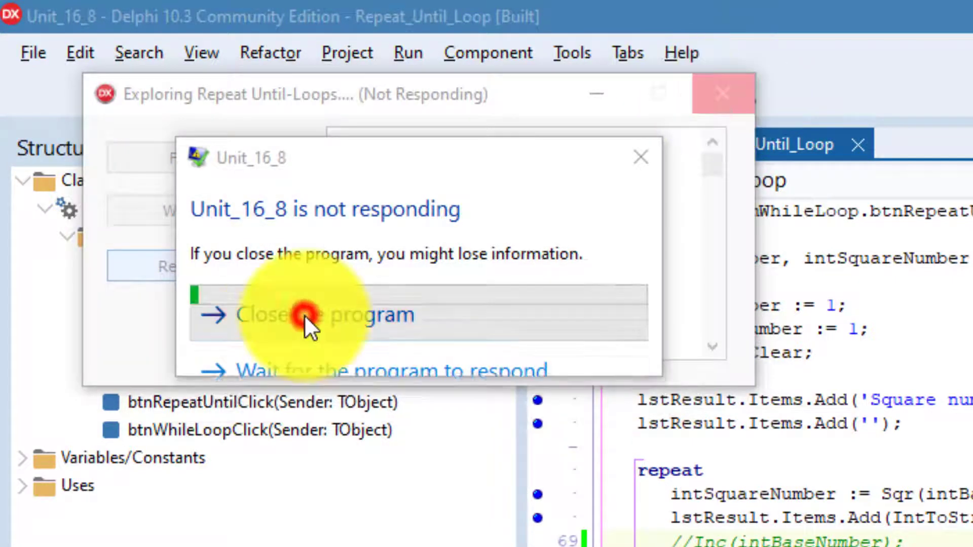
pyautogui.click(314, 315)
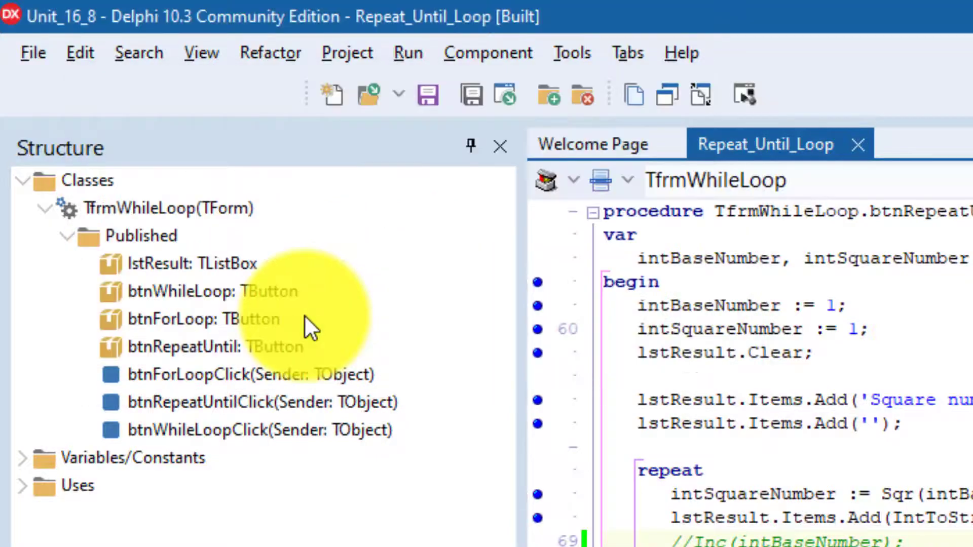